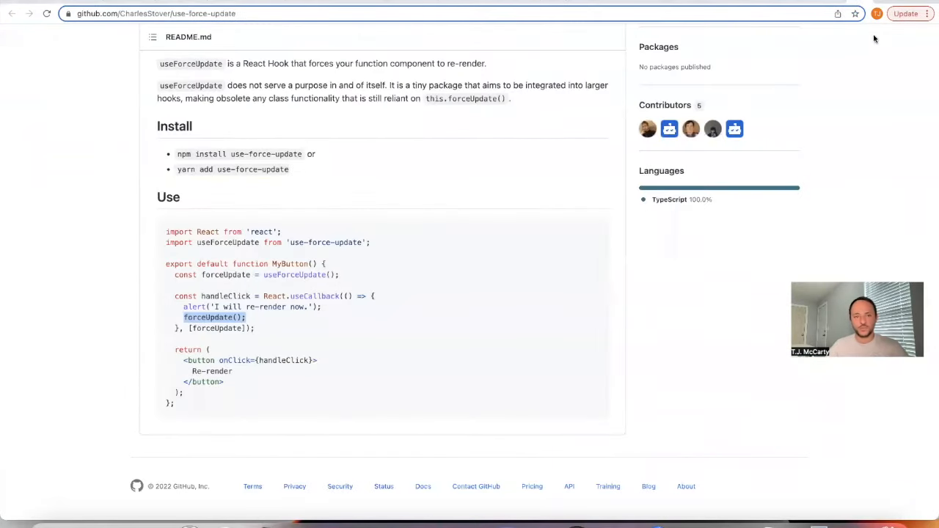
pyautogui.moveTo(878, 6)
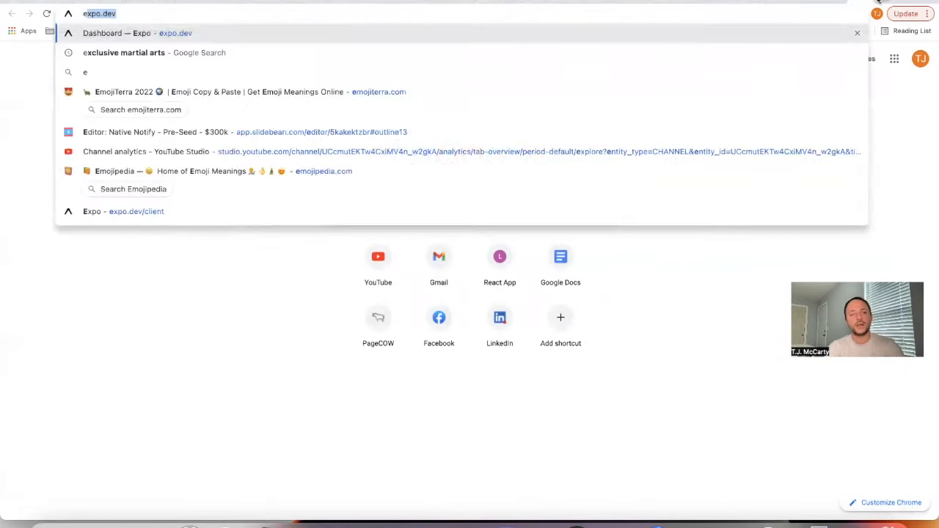
# - Search the web for 'eas build expo' from the address bar
pyautogui.write('eas build')
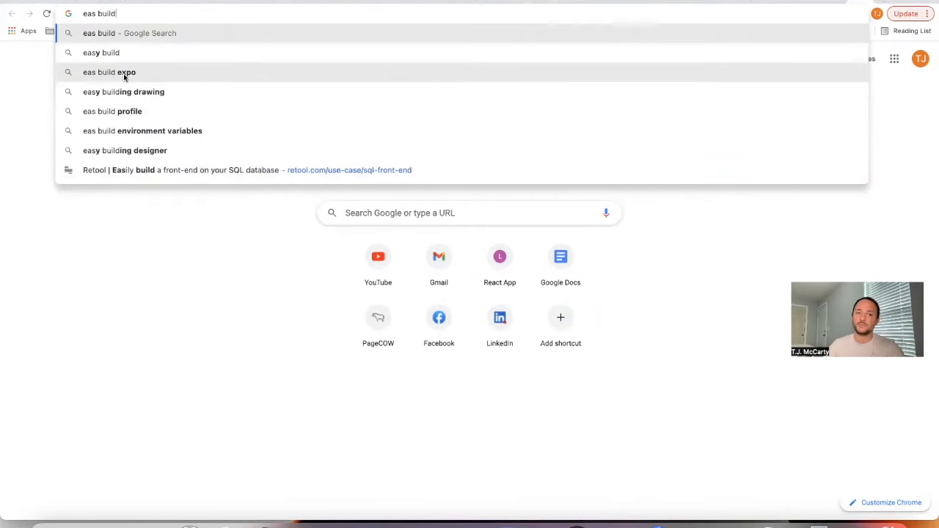
pyautogui.click(108, 71)
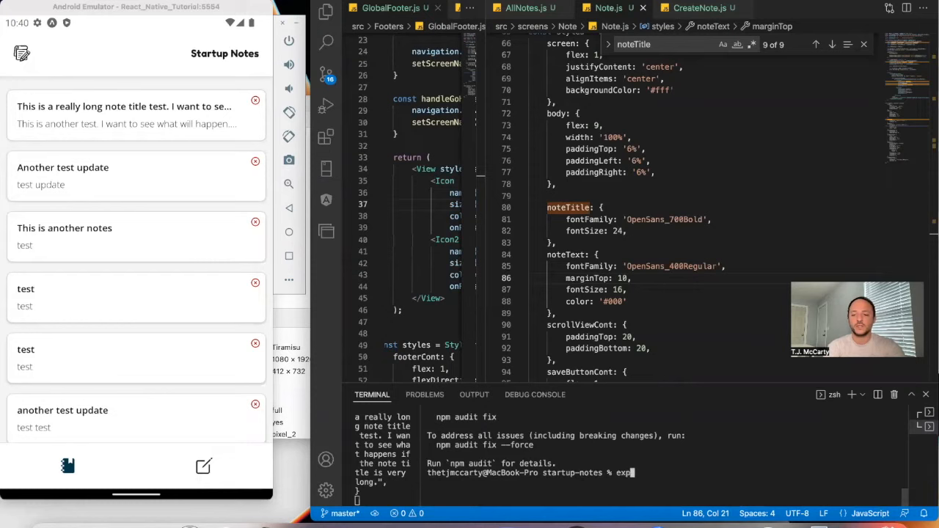
# - Complete the 'expo build:android' command at the VS Code terminal prompt
pyautogui.write('o build:i')
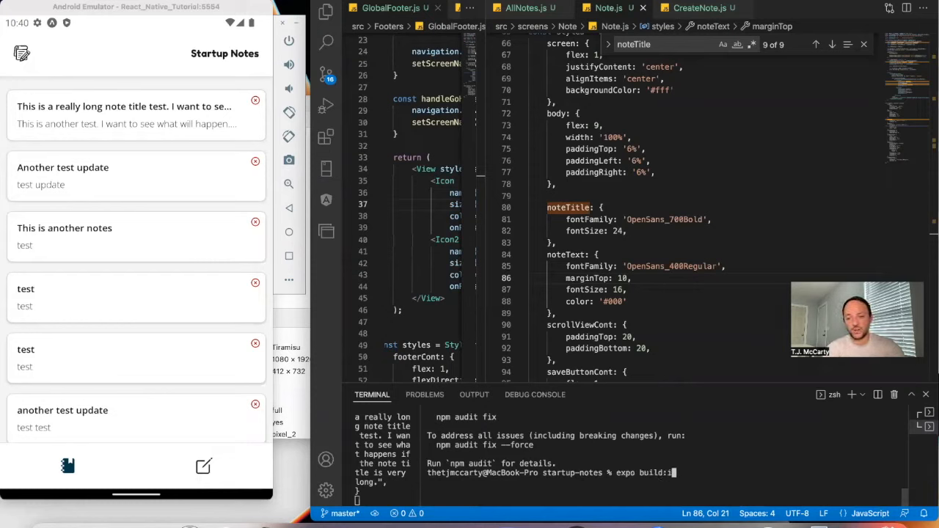
pyautogui.write('android')
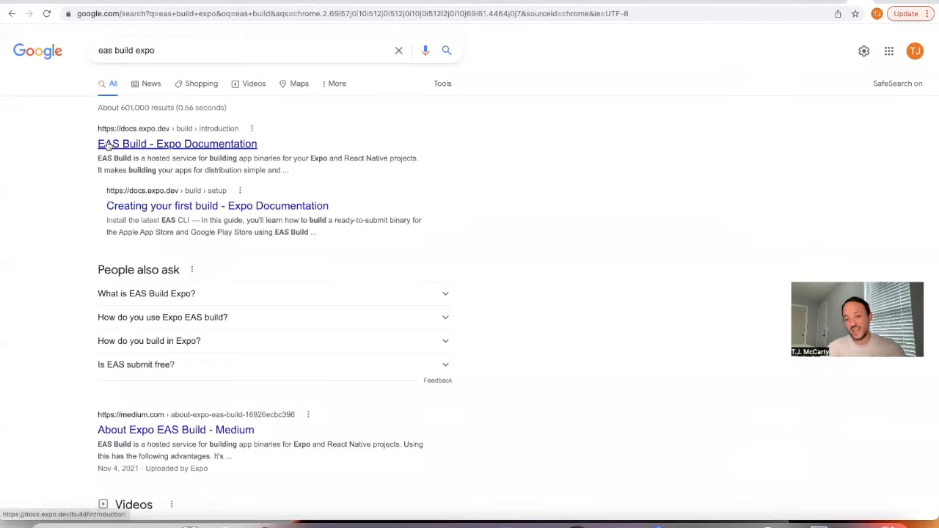
# - Open the 'EAS Build - Expo Documentation' search result
pyautogui.click(177, 144)
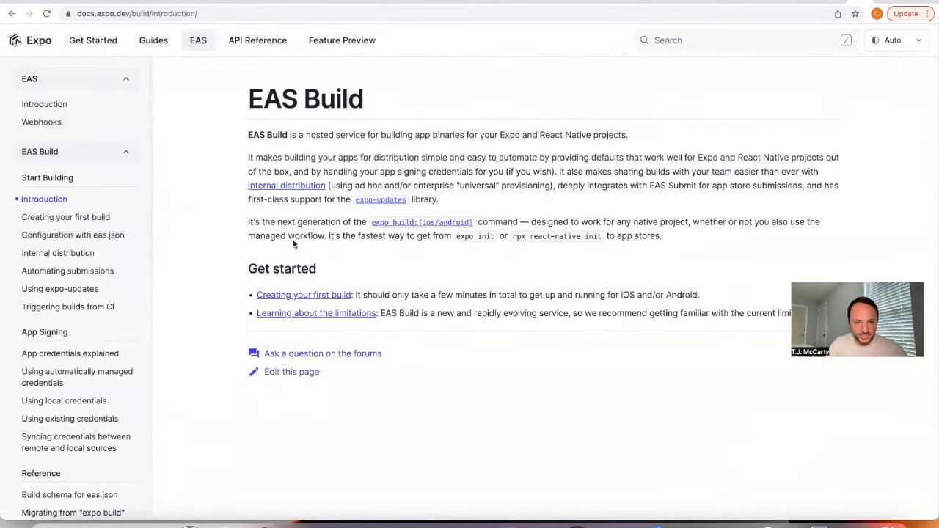
pyautogui.moveTo(330, 255)
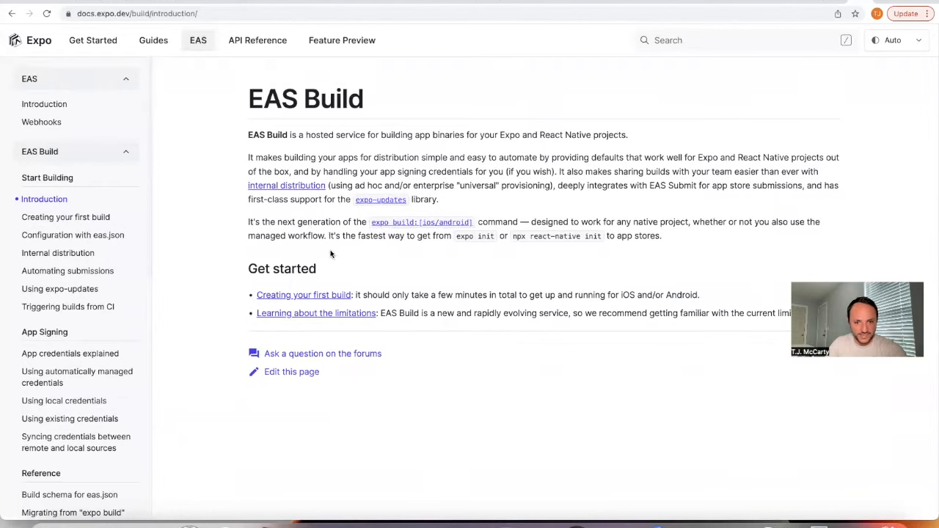
pyautogui.moveTo(370, 233)
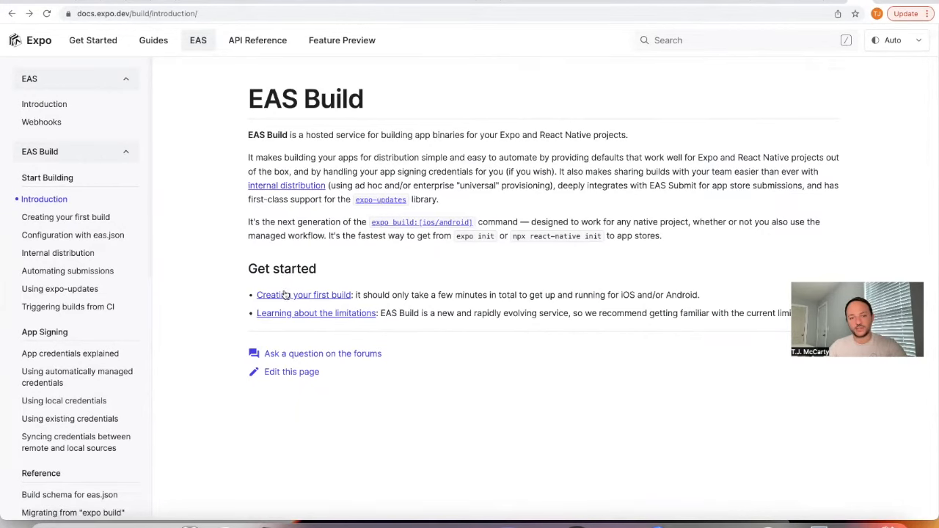
# - Open 'Creating your first build' and reach the 'npm install -g eas-cli' instruction
pyautogui.click(303, 294)
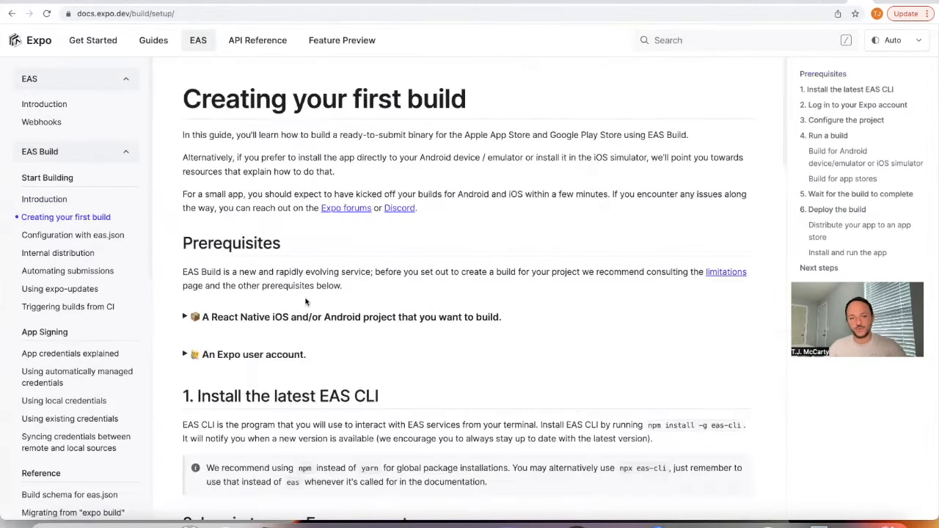
pyautogui.scroll(-3)
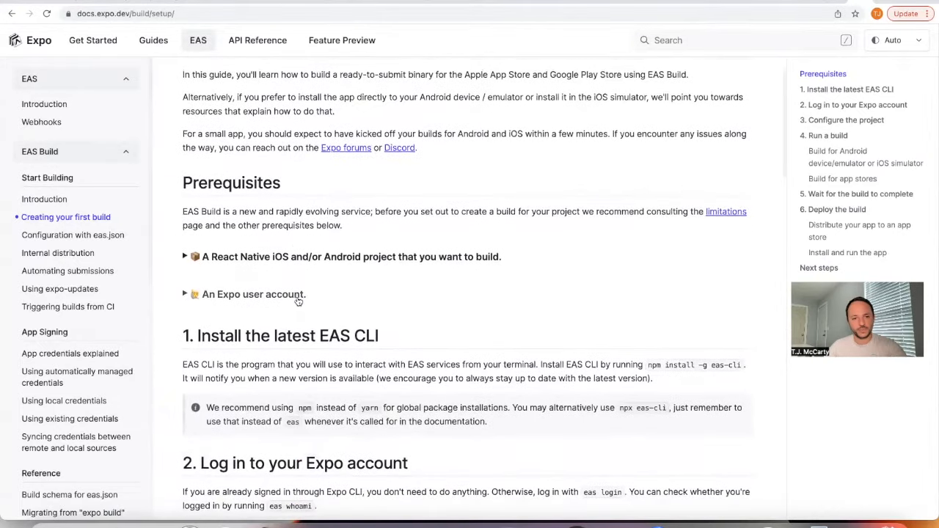
pyautogui.click(44, 200)
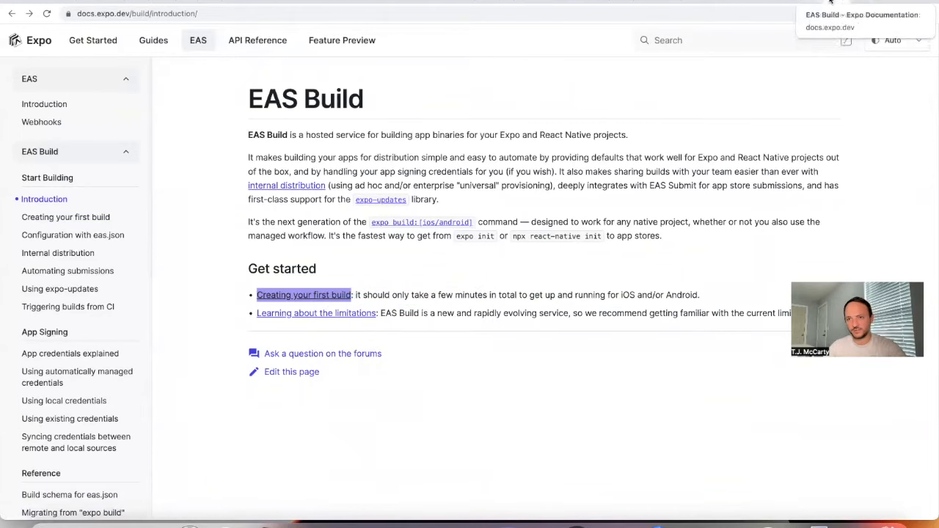
pyautogui.click(302, 295)
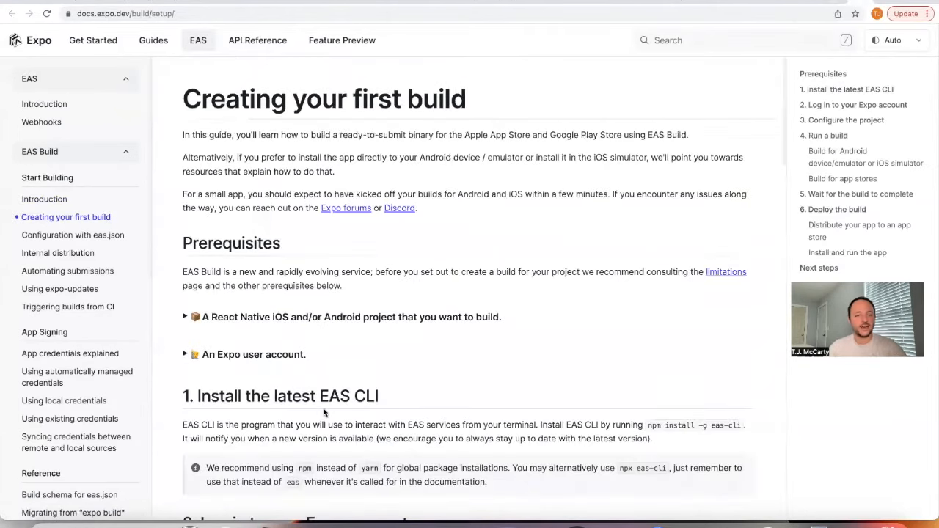
pyautogui.scroll(-3)
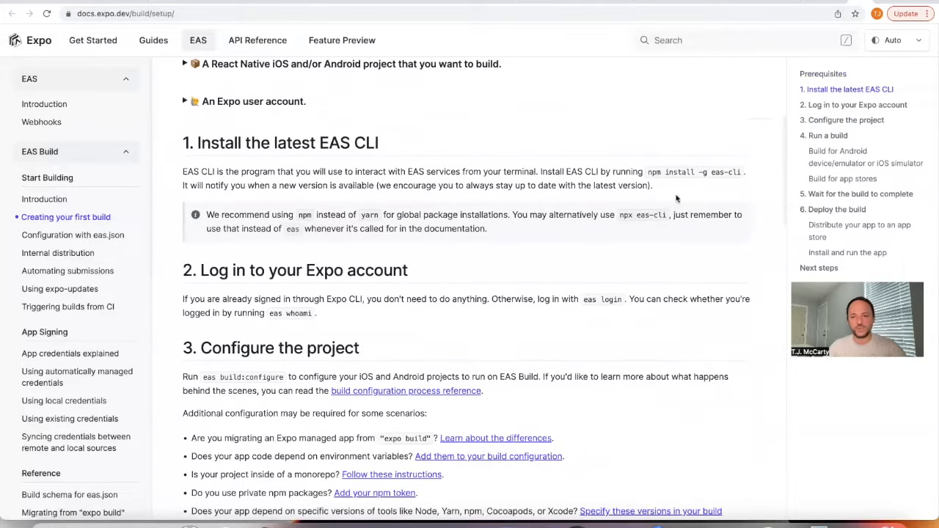
pyautogui.moveTo(324, 157)
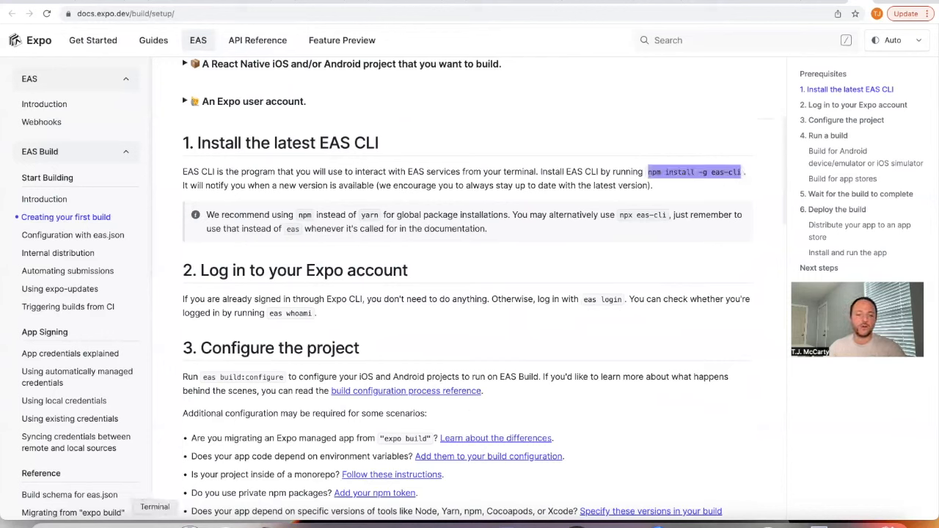
# - Run 'npm install -g eas-cli' in Terminal; it fails with an EACCES permission error
pyautogui.click(154, 506)
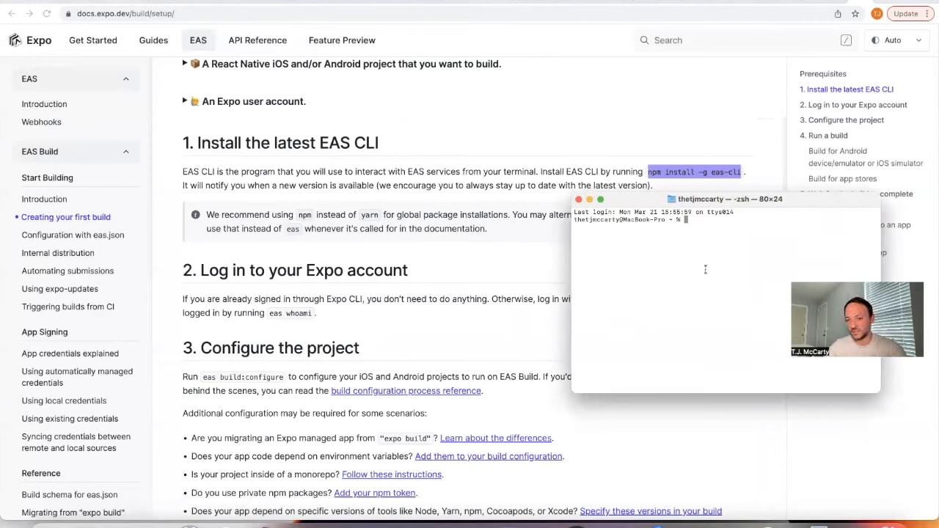
pyautogui.write('npm install -g eas-cli')
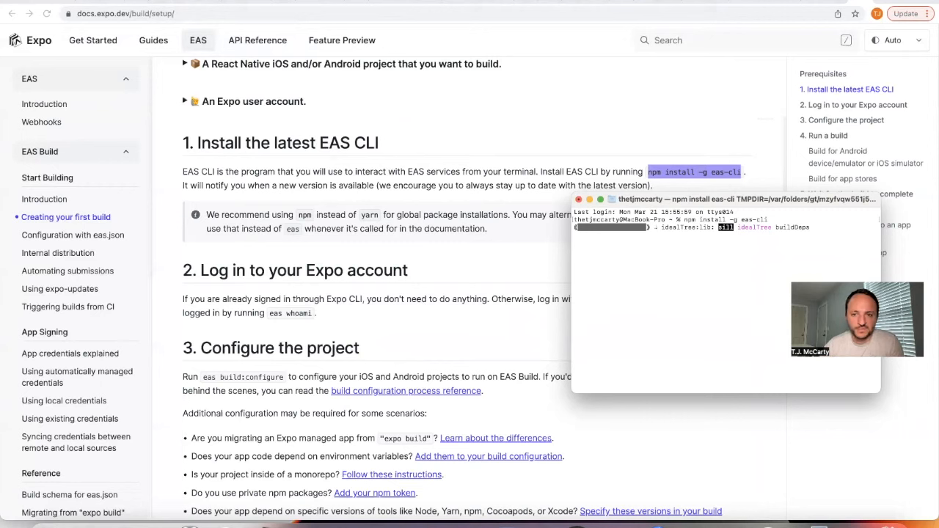
pyautogui.scroll(-3)
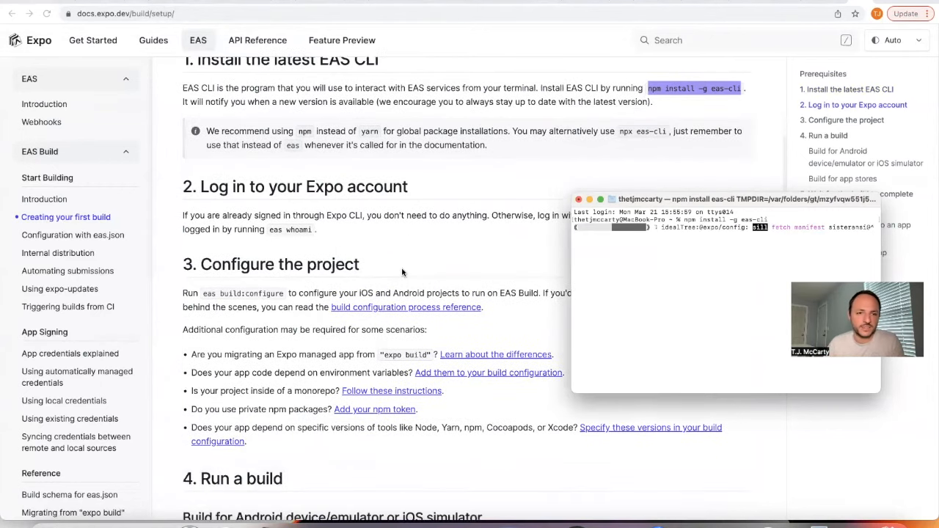
pyautogui.scroll(-3)
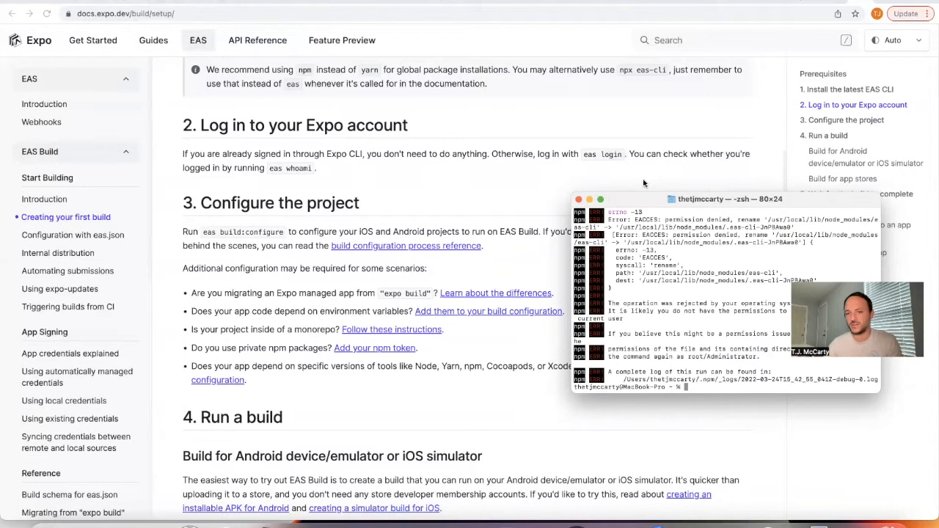
pyautogui.moveTo(754, 205)
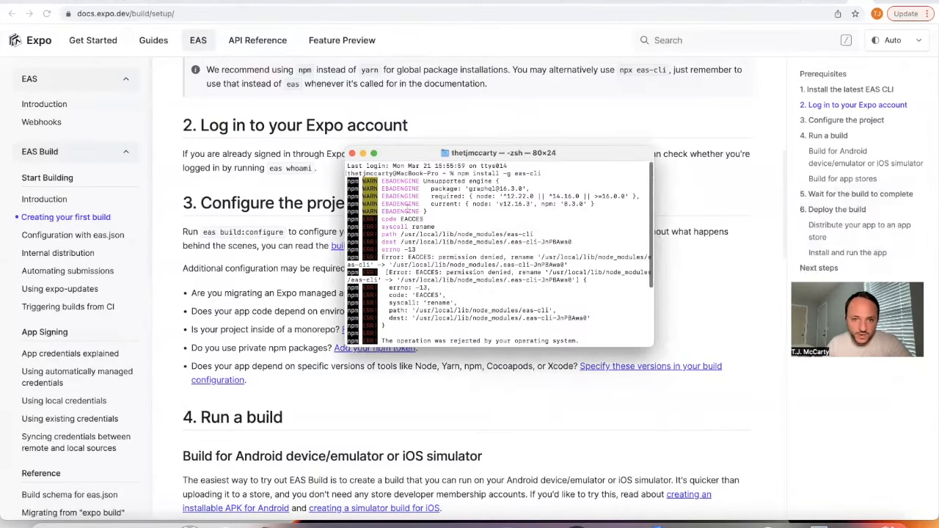
pyautogui.scroll(-3)
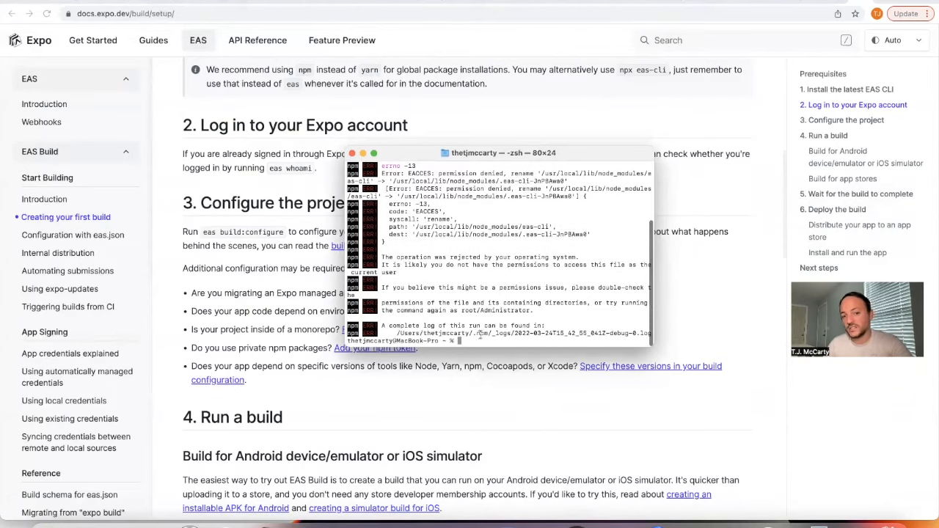
# - Run 'sudo npm install -g eas-cli' so the EAS CLI installs successfully
pyautogui.write('sudo')
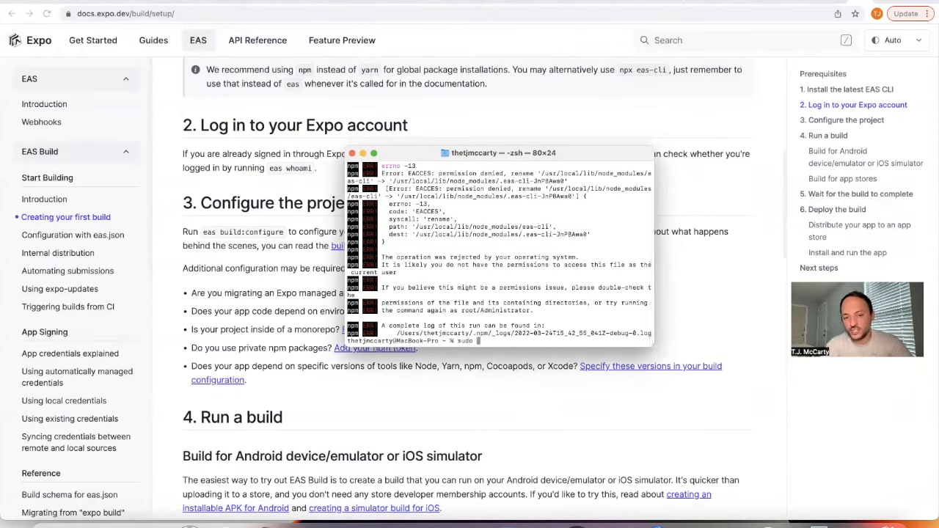
pyautogui.write('npm install -g eas-cli')
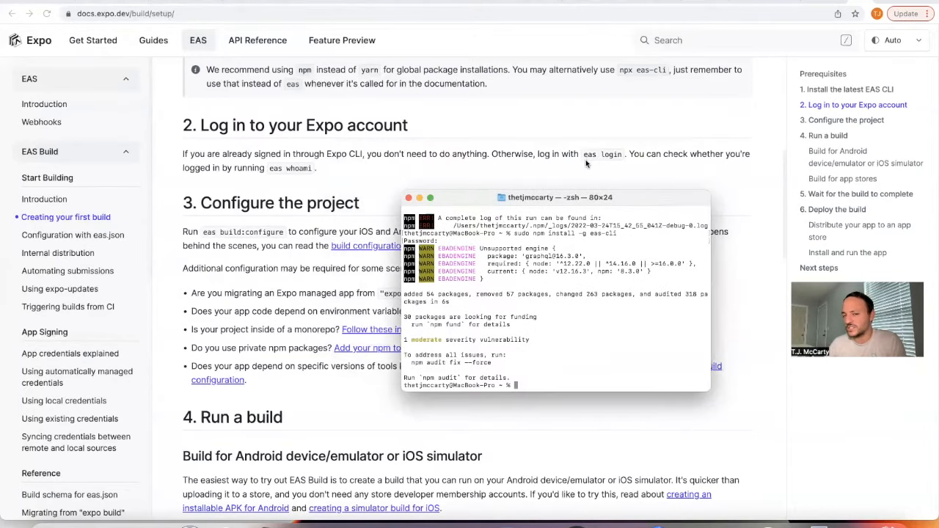
pyautogui.moveTo(622, 156)
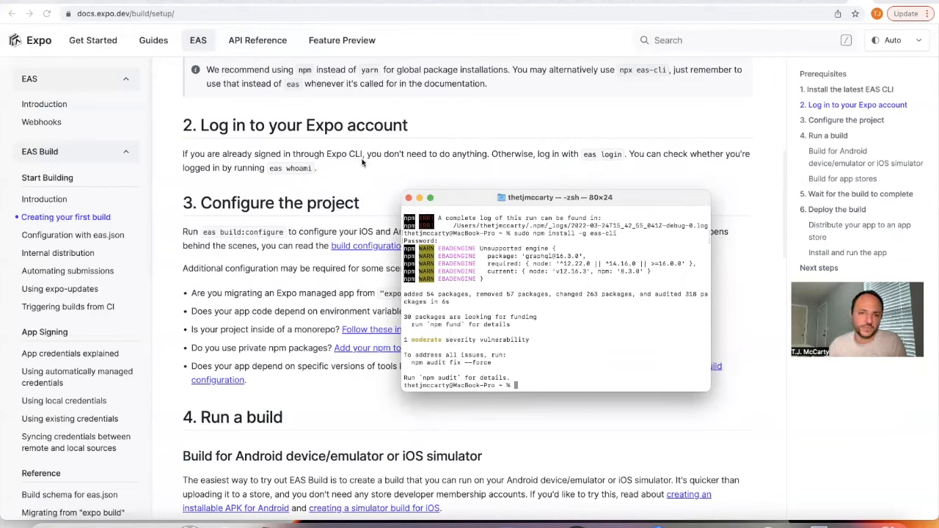
pyautogui.moveTo(429, 171)
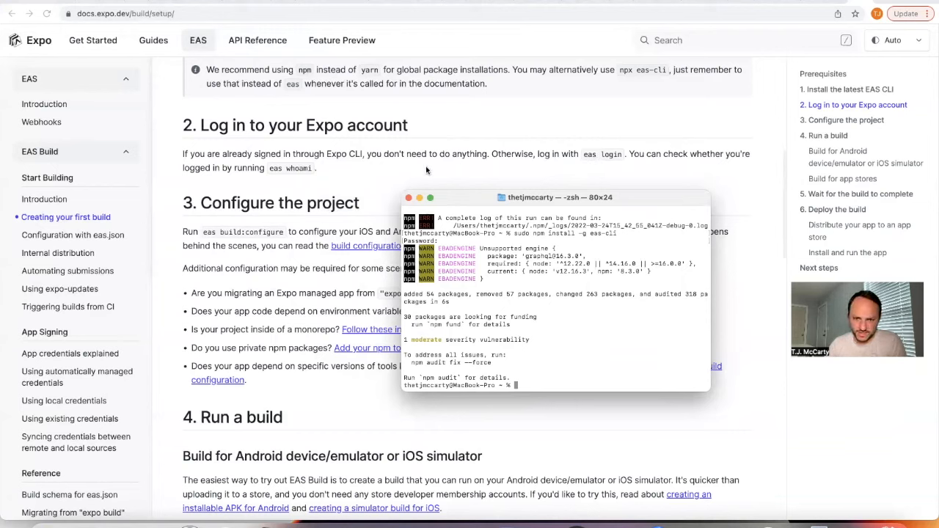
pyautogui.moveTo(596, 159)
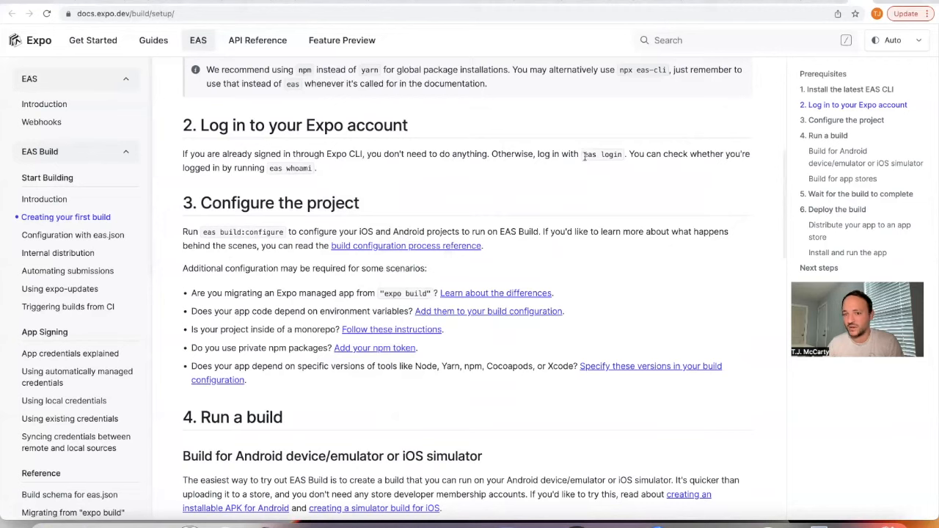
# - Copy 'eas login' from the docs and sign in to the Expo account in Terminal
pyautogui.doubleClick(602, 154)
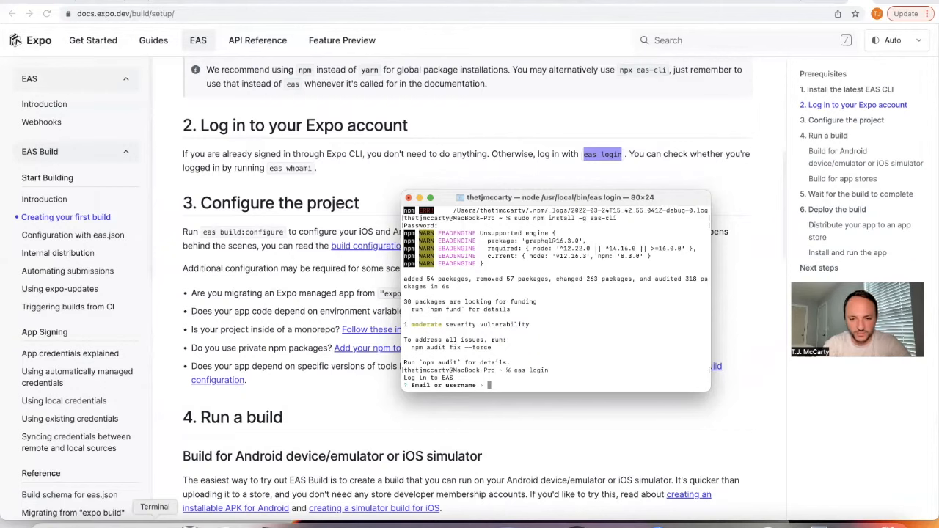
pyautogui.moveTo(554, 197); pyautogui.dragTo(777, 341)
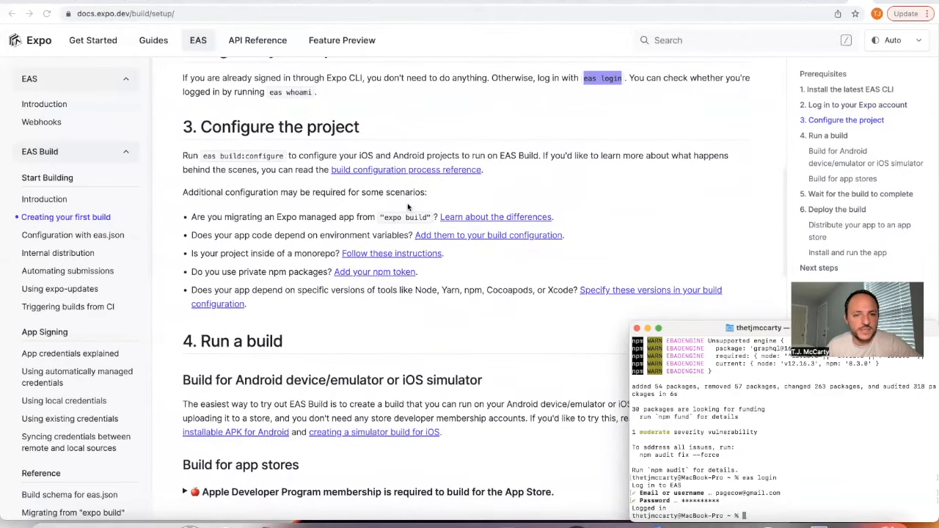
pyautogui.moveTo(511, 170)
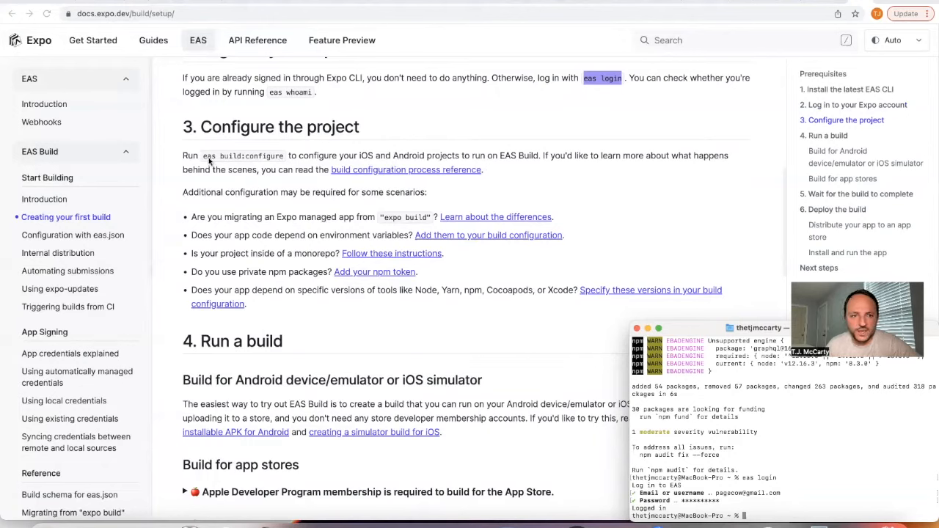
pyautogui.moveTo(315, 160)
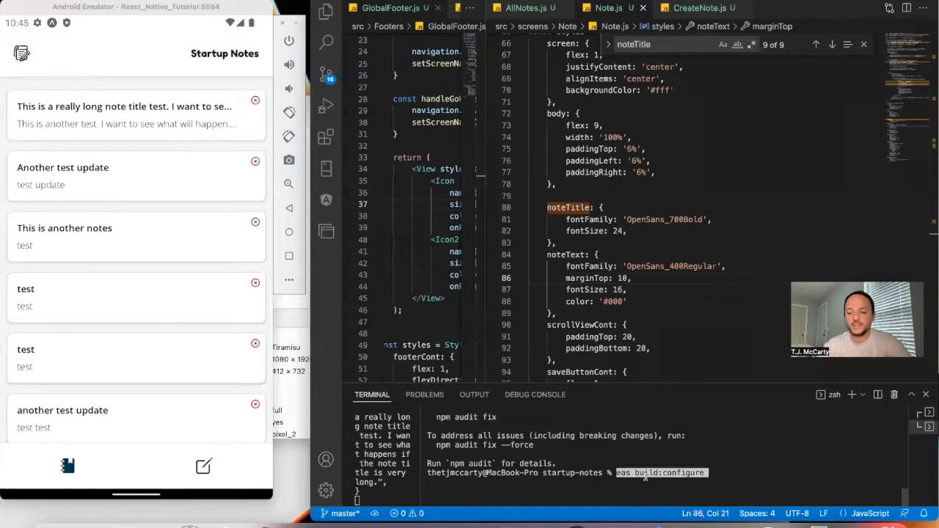
# - Run 'eas build:configure' and choose Android so eas.json is generated
pyautogui.press('Return')
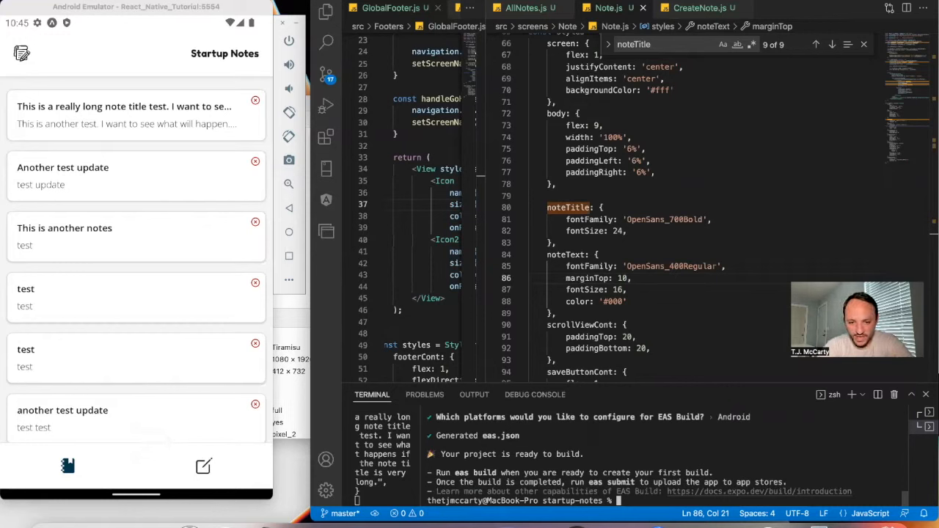
pyautogui.moveTo(637, 381)
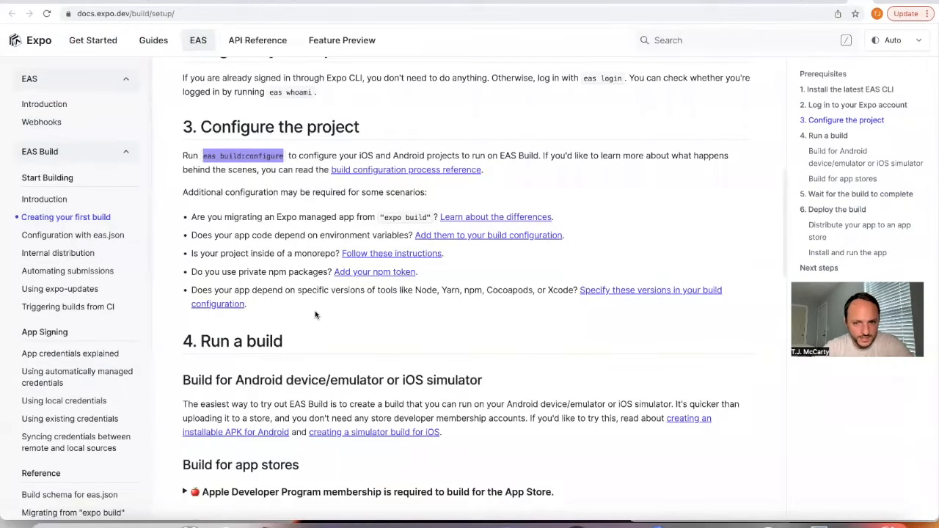
# - Read the Run a build, Wait and Deploy sections and copy the 'eas build' command
pyautogui.scroll(-3)
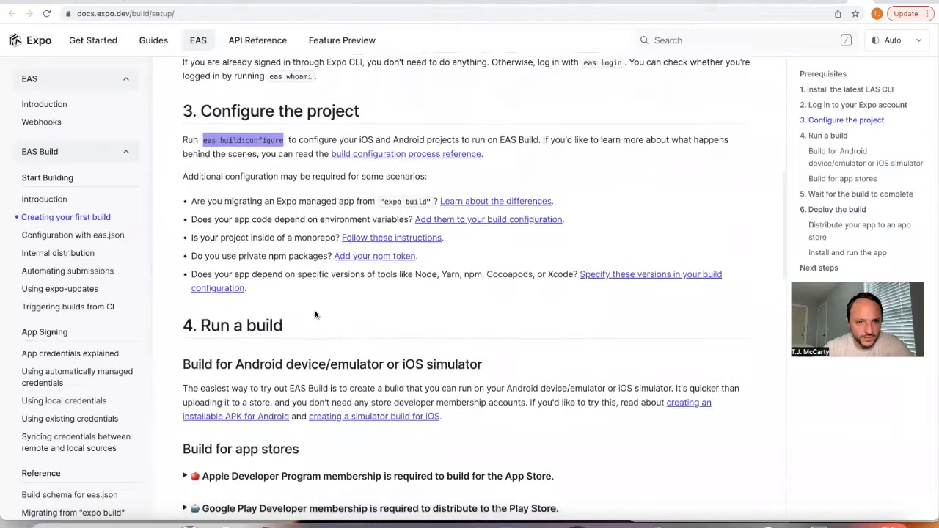
pyautogui.scroll(-3)
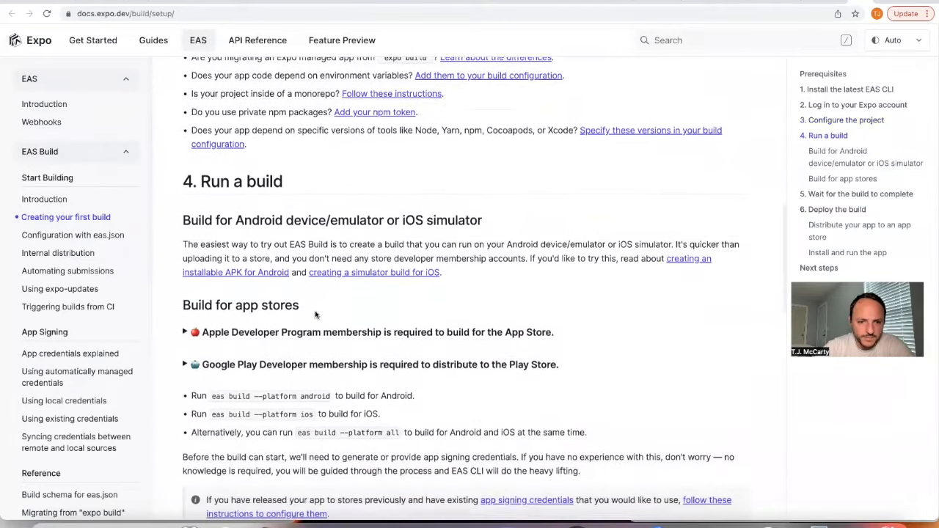
pyautogui.scroll(-3)
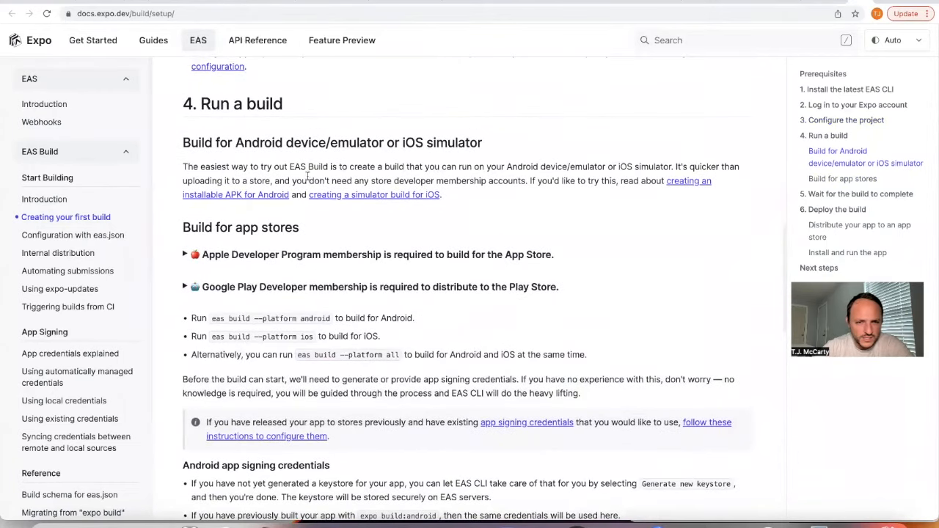
pyautogui.moveTo(422, 176)
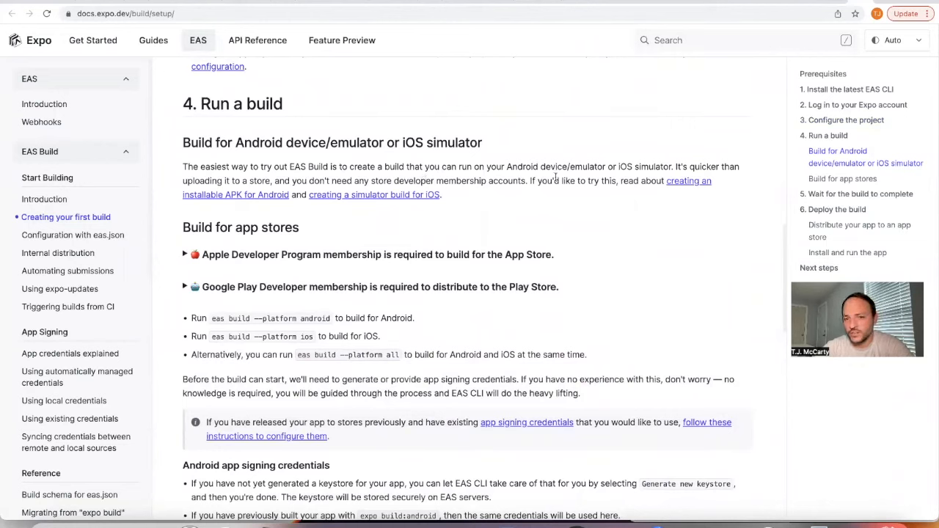
pyautogui.moveTo(385, 202)
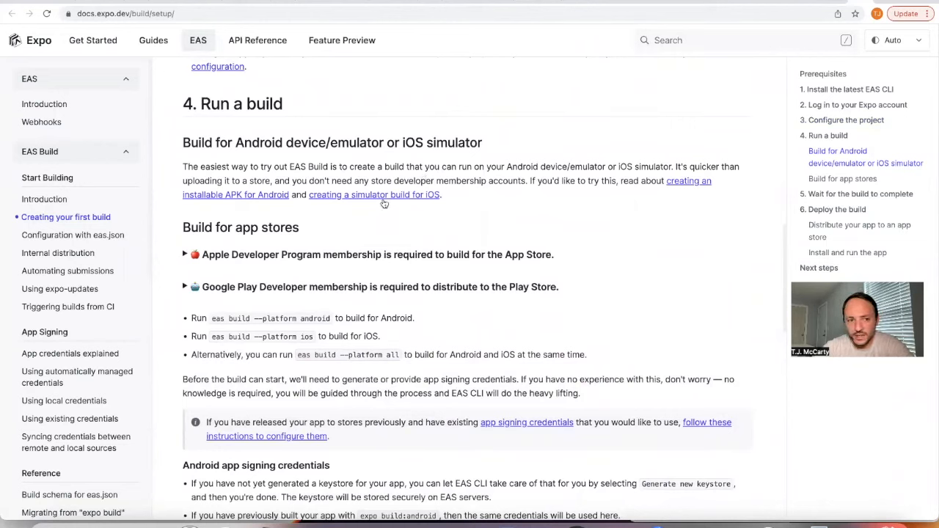
pyautogui.scroll(-3)
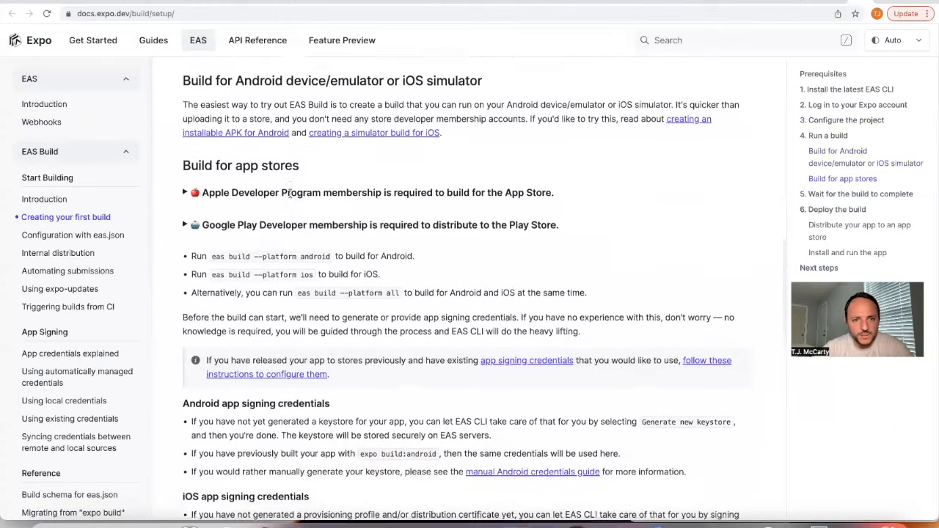
pyautogui.scroll(-3)
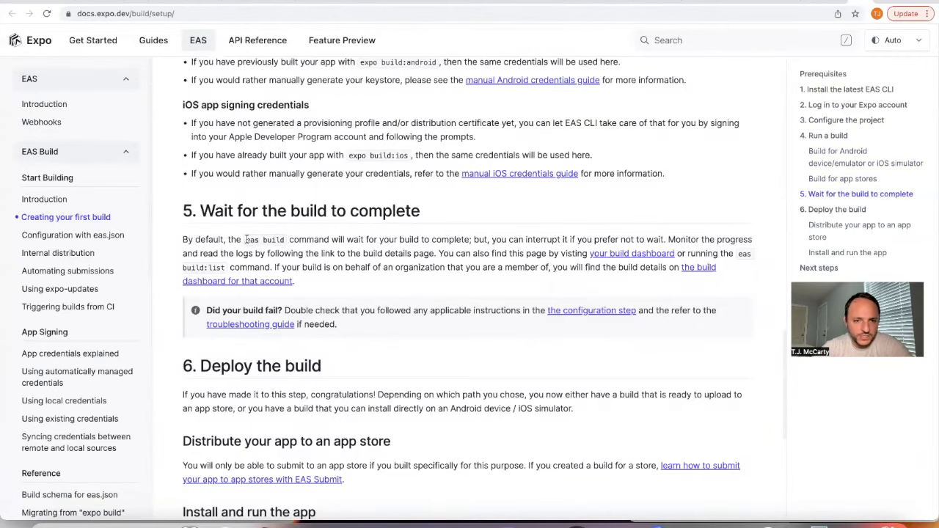
pyautogui.doubleClick(264, 240)
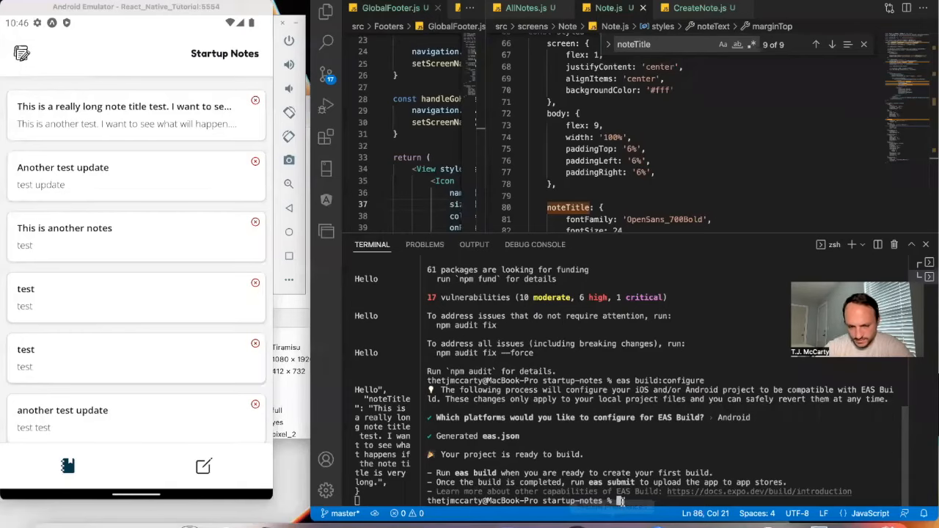
# - Run 'eas build' for Android, creating the linked Expo project up to the application id prompt
pyautogui.write('eas build')
pyautogui.write('com')
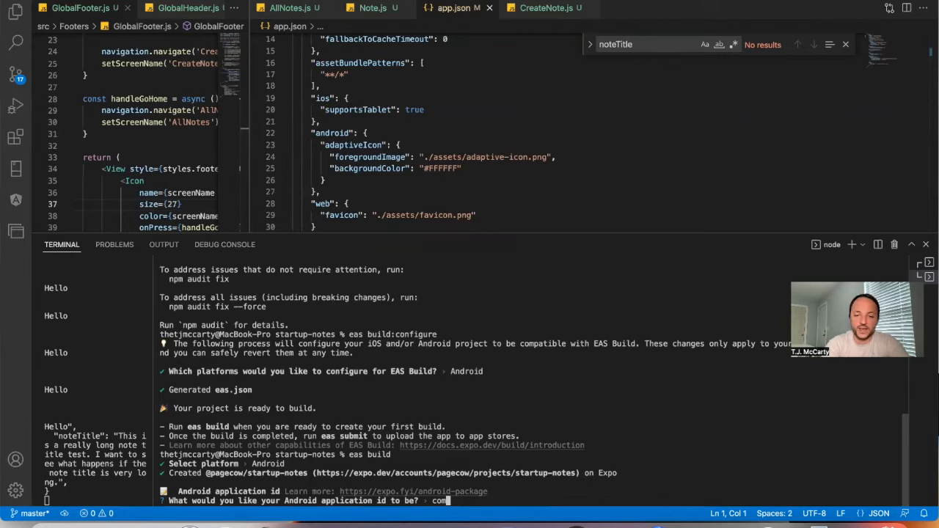
# - Enter the Android application id com.startupnotes.app at the EAS build prompt
pyautogui.write('.')
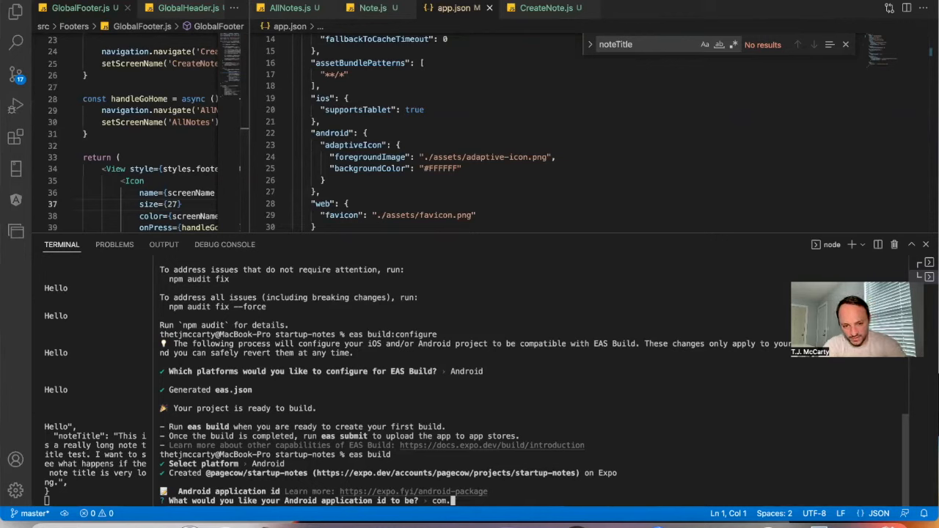
pyautogui.write('startupnotes.app')
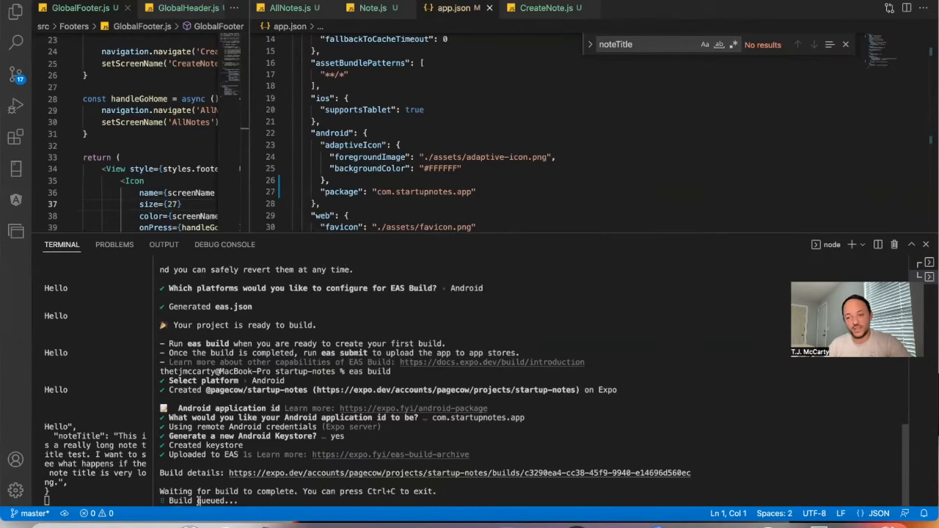
pyautogui.moveTo(205, 491)
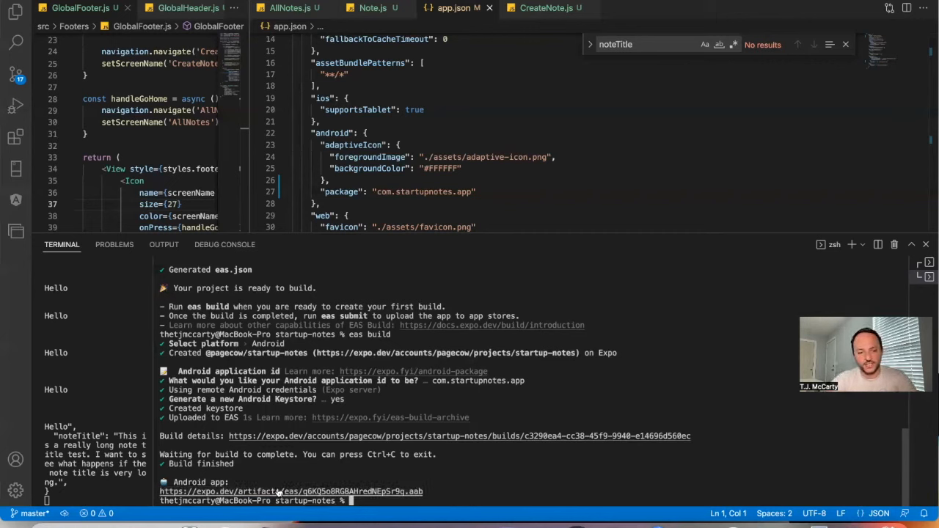
# - Follow the finished build's .aab artifact URL to download the Android app bundle
pyautogui.click(291, 490)
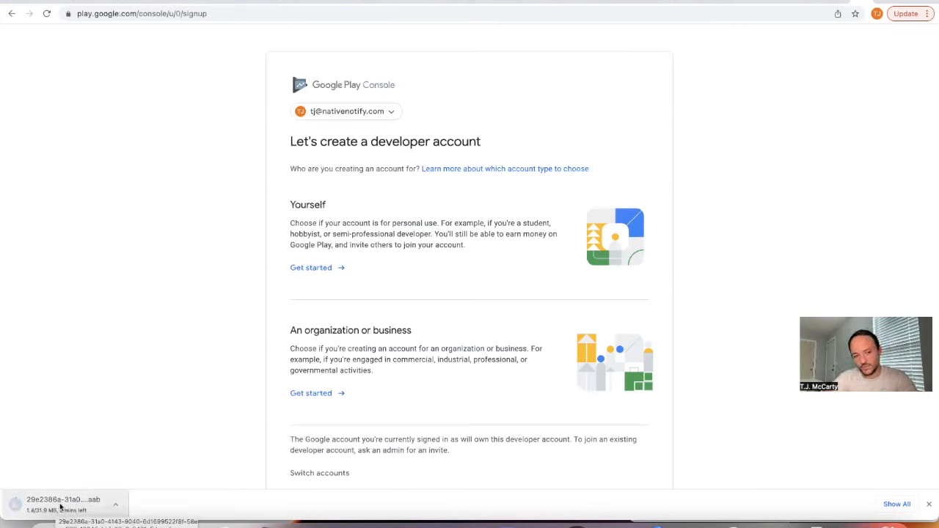
pyautogui.moveTo(418, 121)
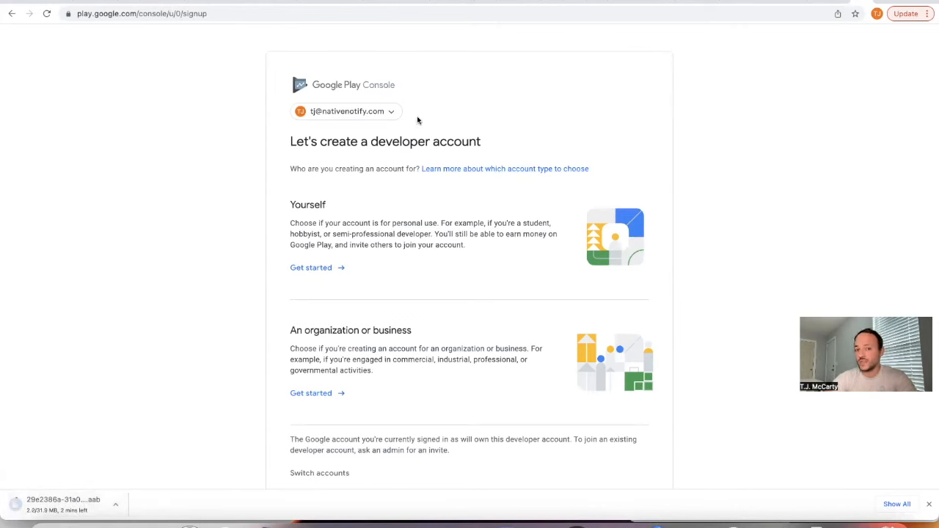
pyautogui.moveTo(24, 409)
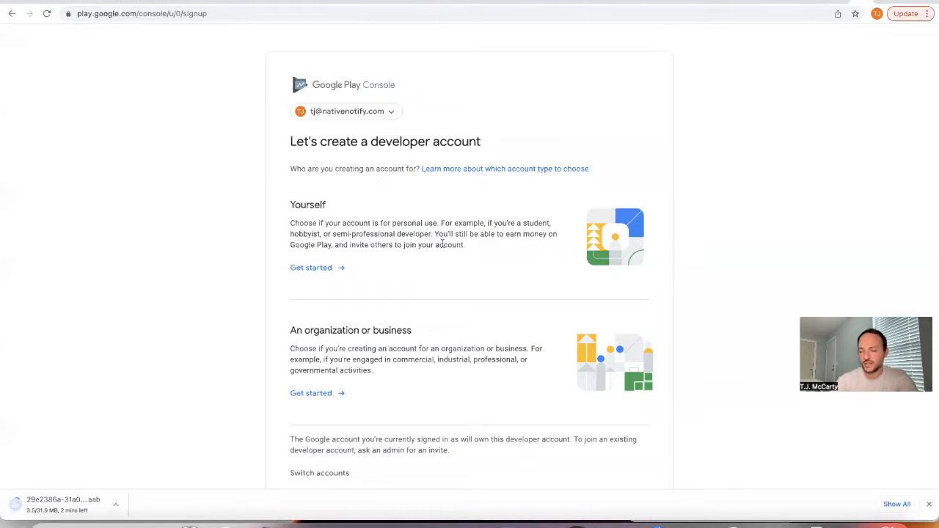
pyautogui.moveTo(243, 286)
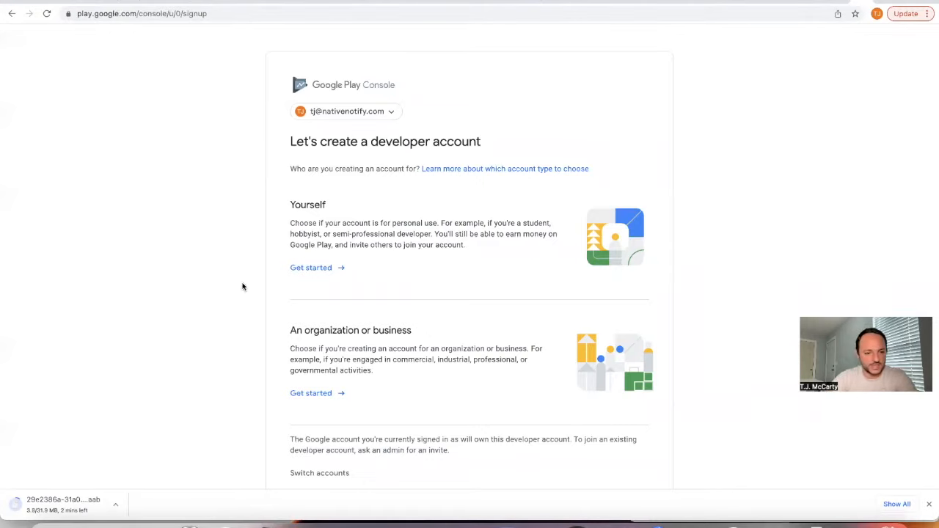